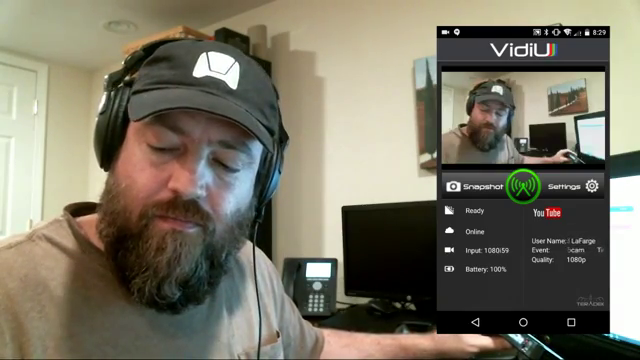
- Open the Vidiu settings overview listing broadcast, video, audio, network, support and about categories
left_click(568, 186)
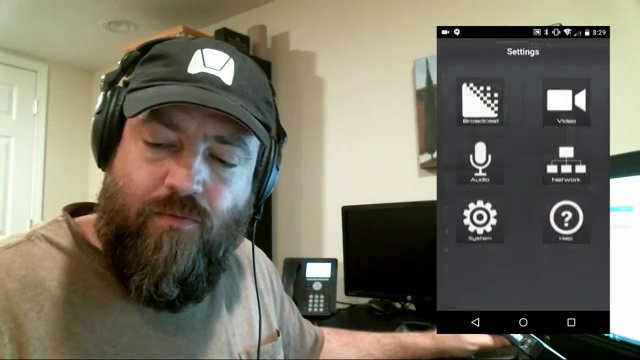